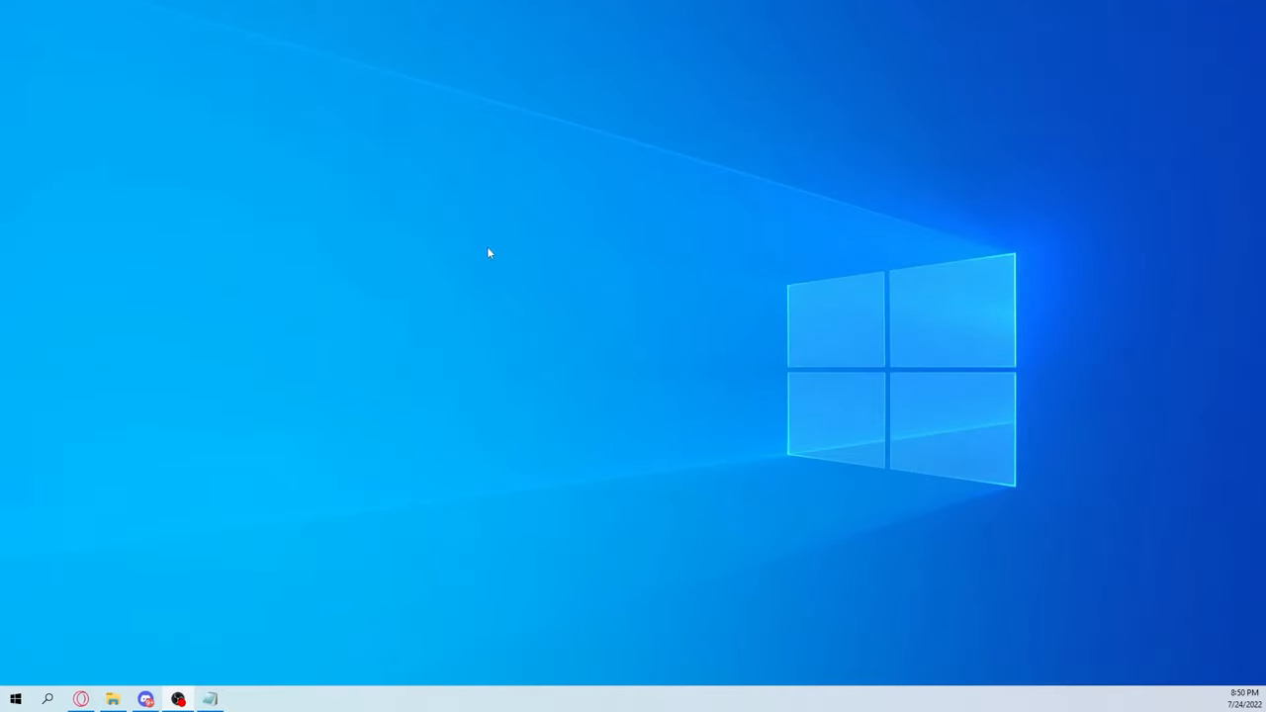
mouse_move(746, 189)
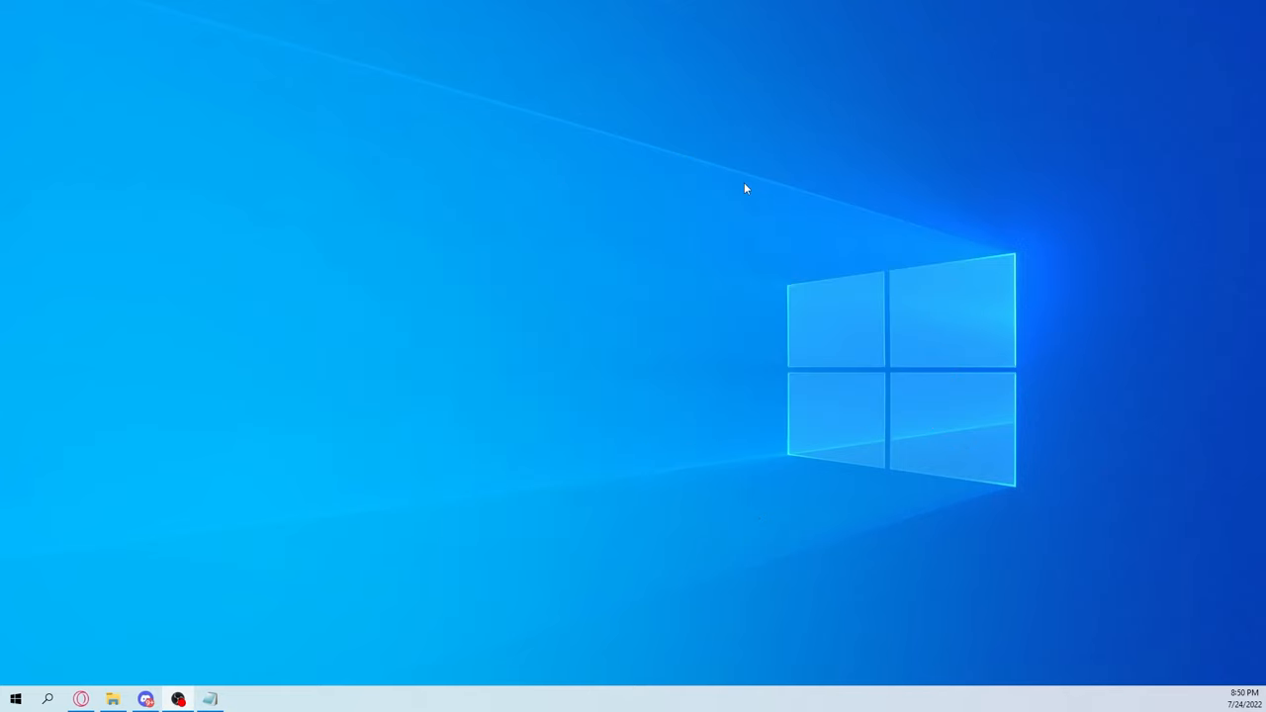
mouse_move(510, 506)
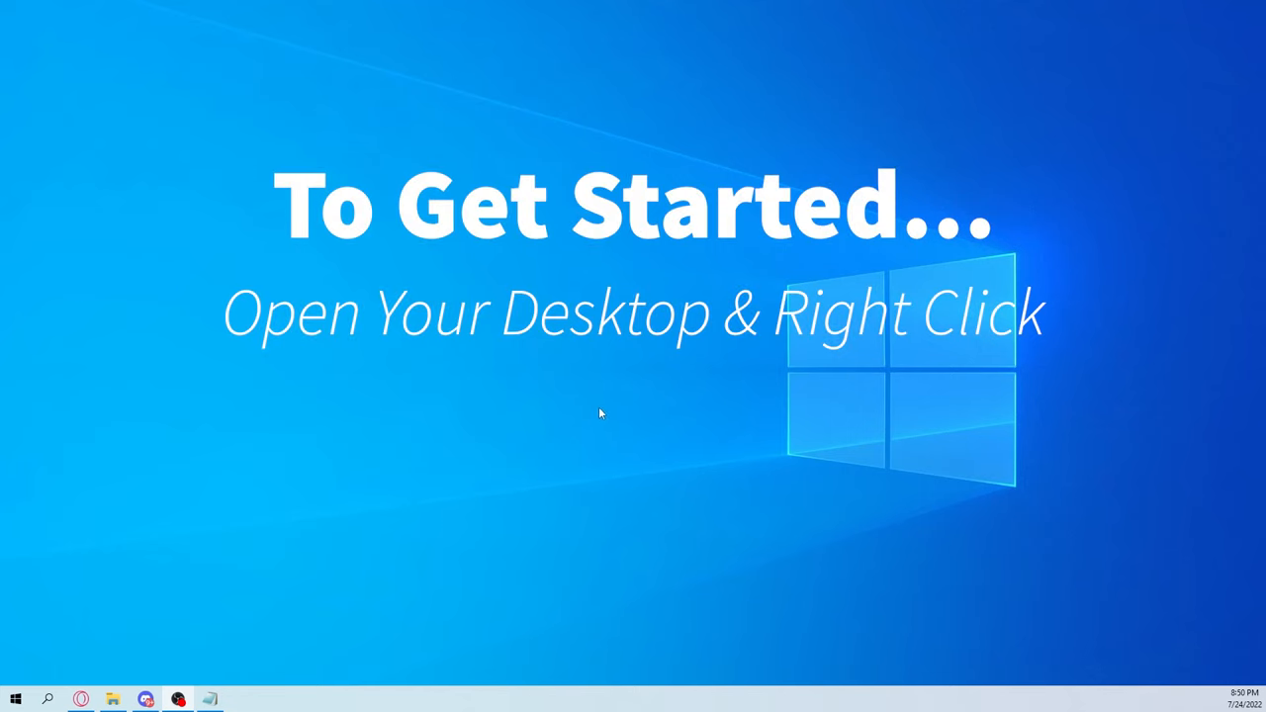
Launch NVIDIA Control Panel from the desktop right-click menu
right_click(599, 414)
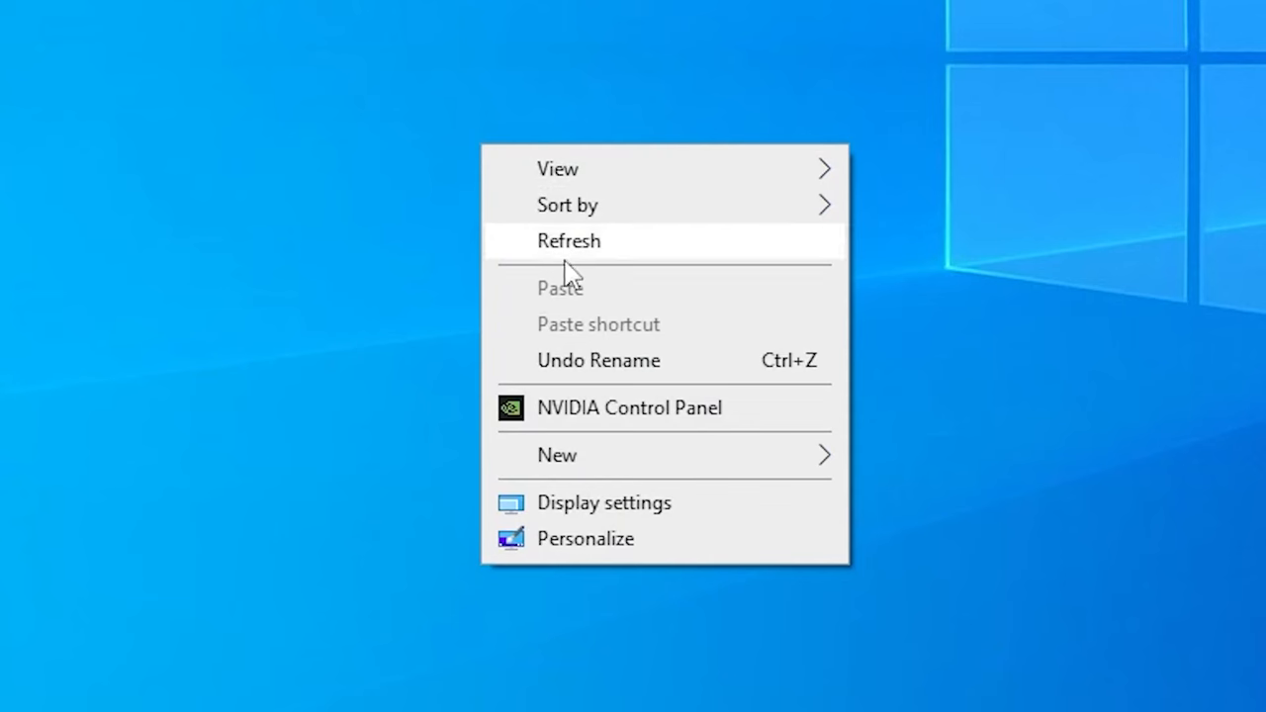
click(629, 407)
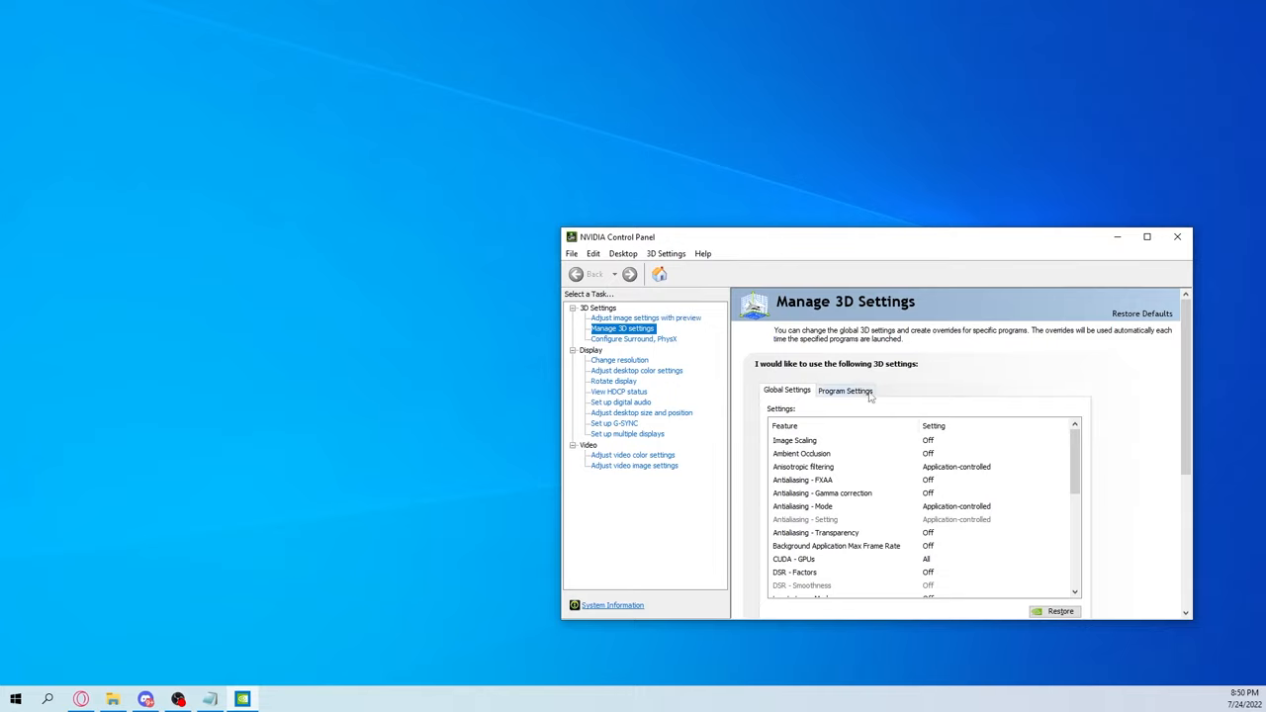
Switch Manage 3D Settings to the Program Settings tab to list programs
click(844, 390)
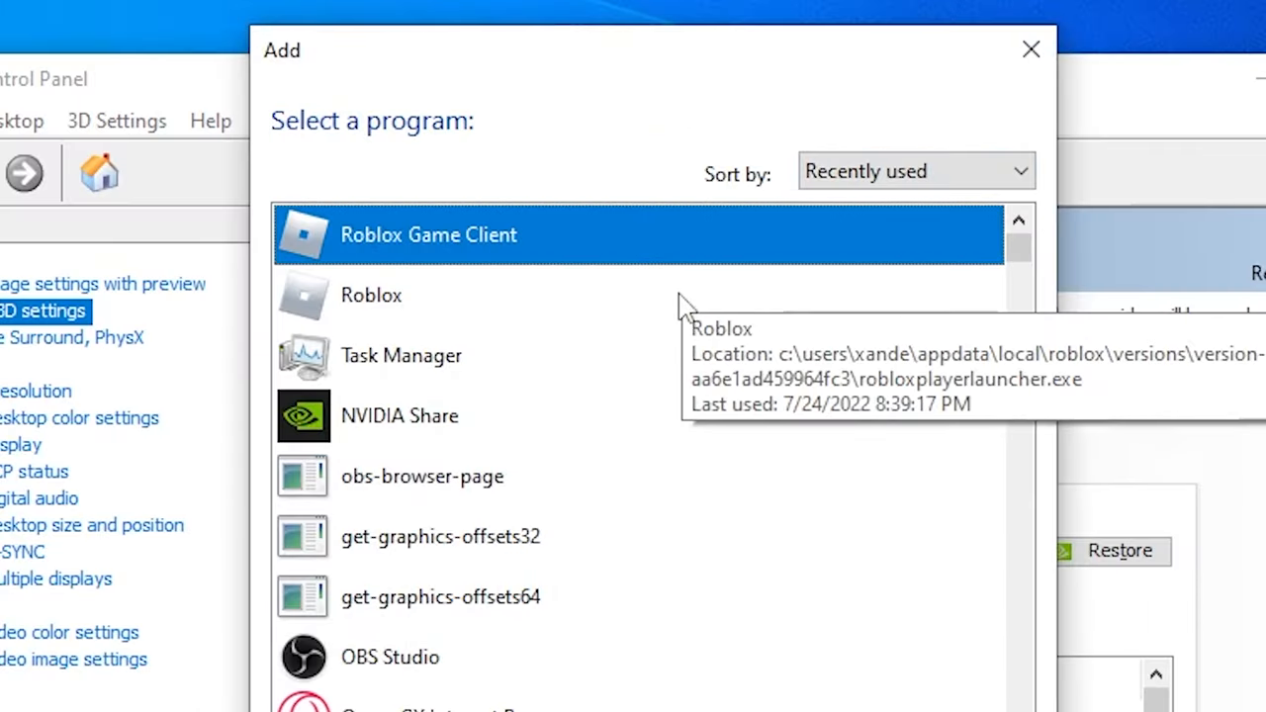
mouse_move(706, 305)
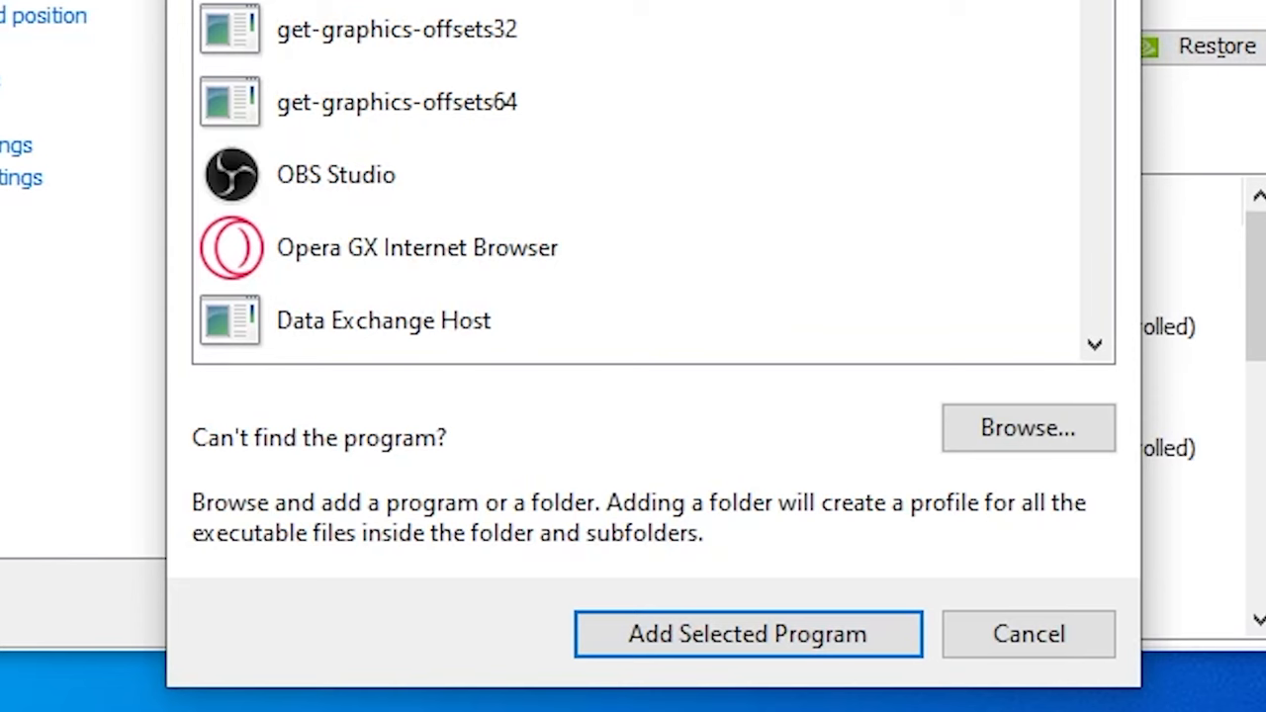
Browse from C:\Users to the Roblox Versions folder for the RobloxPlayerBeta executable
click(1026, 427)
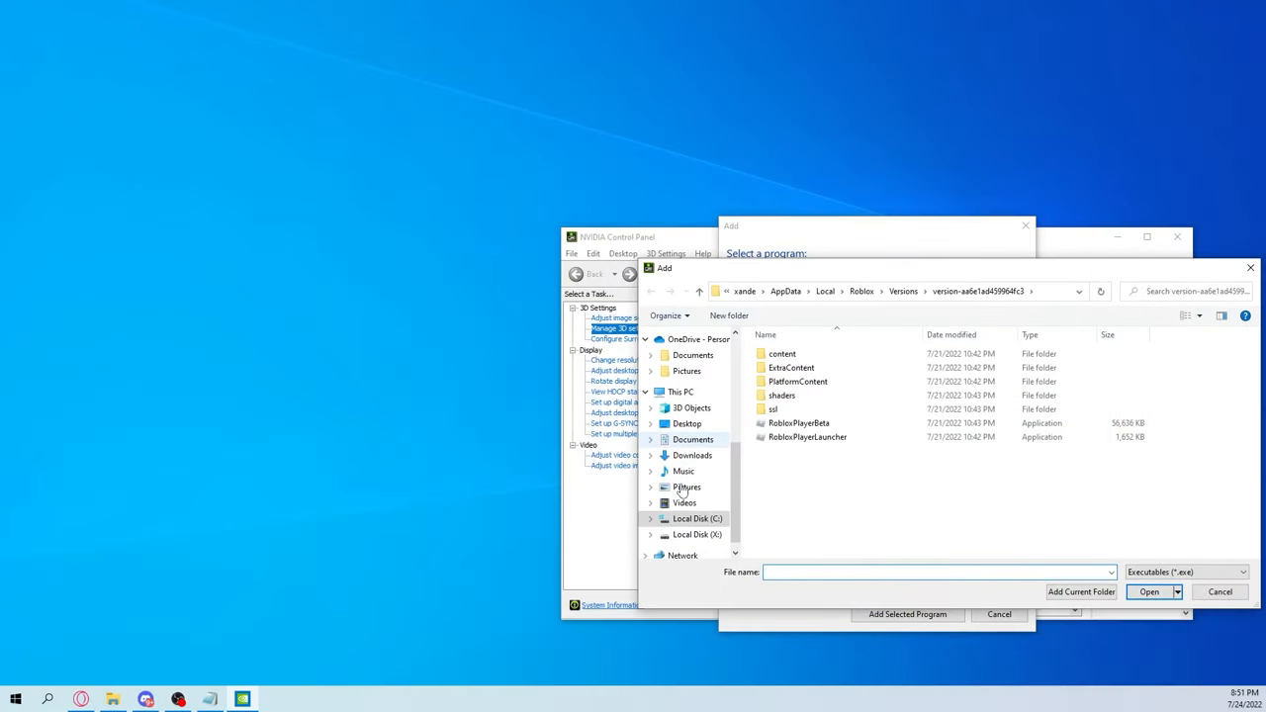
click(697, 519)
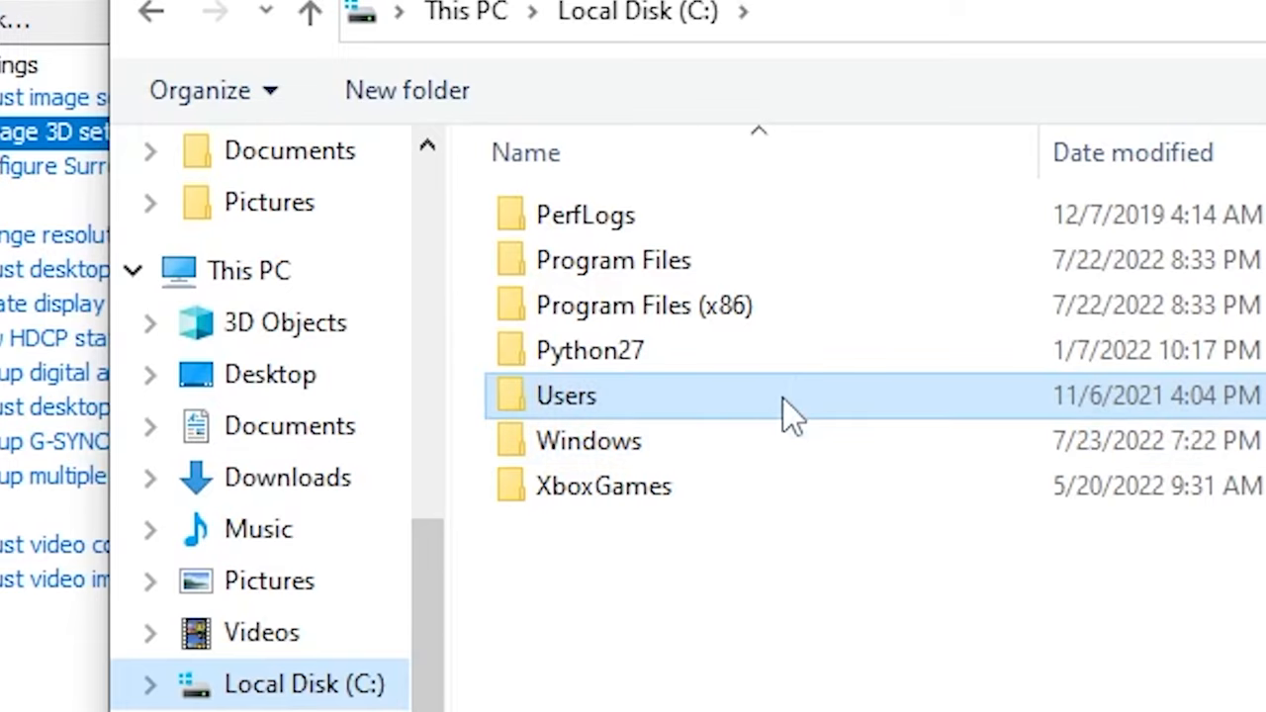
double_click(566, 396)
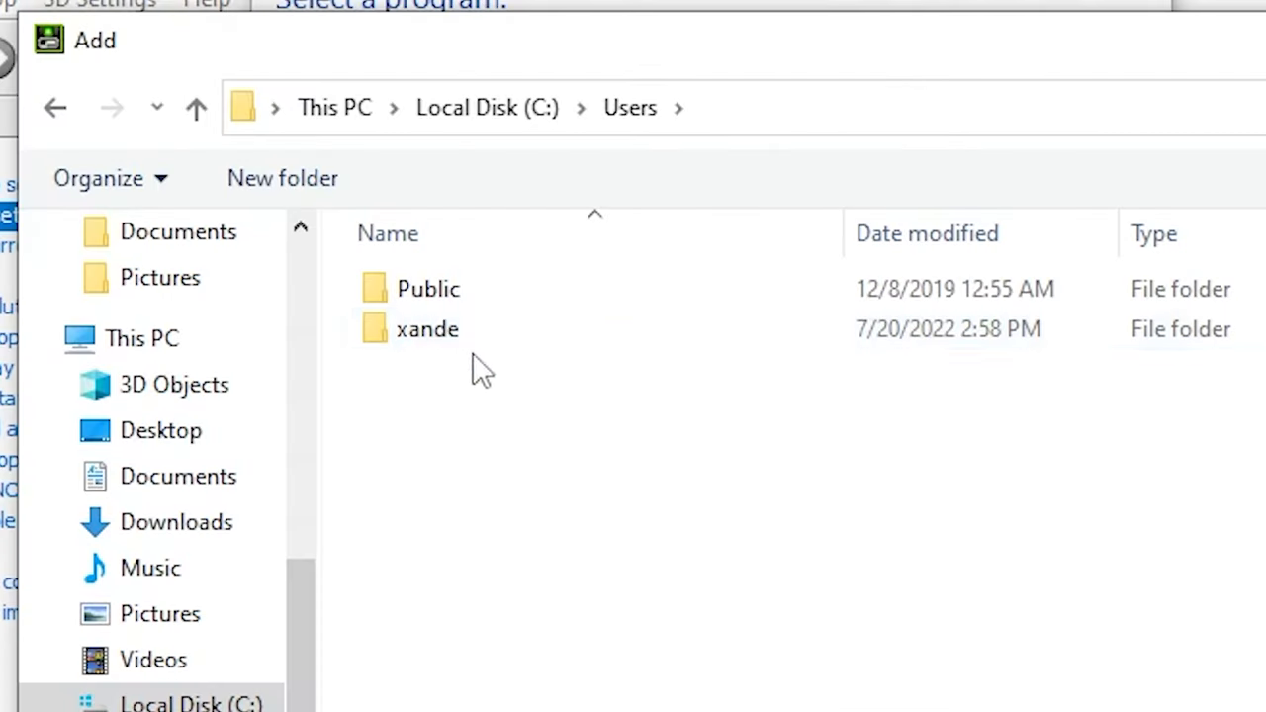
double_click(427, 329)
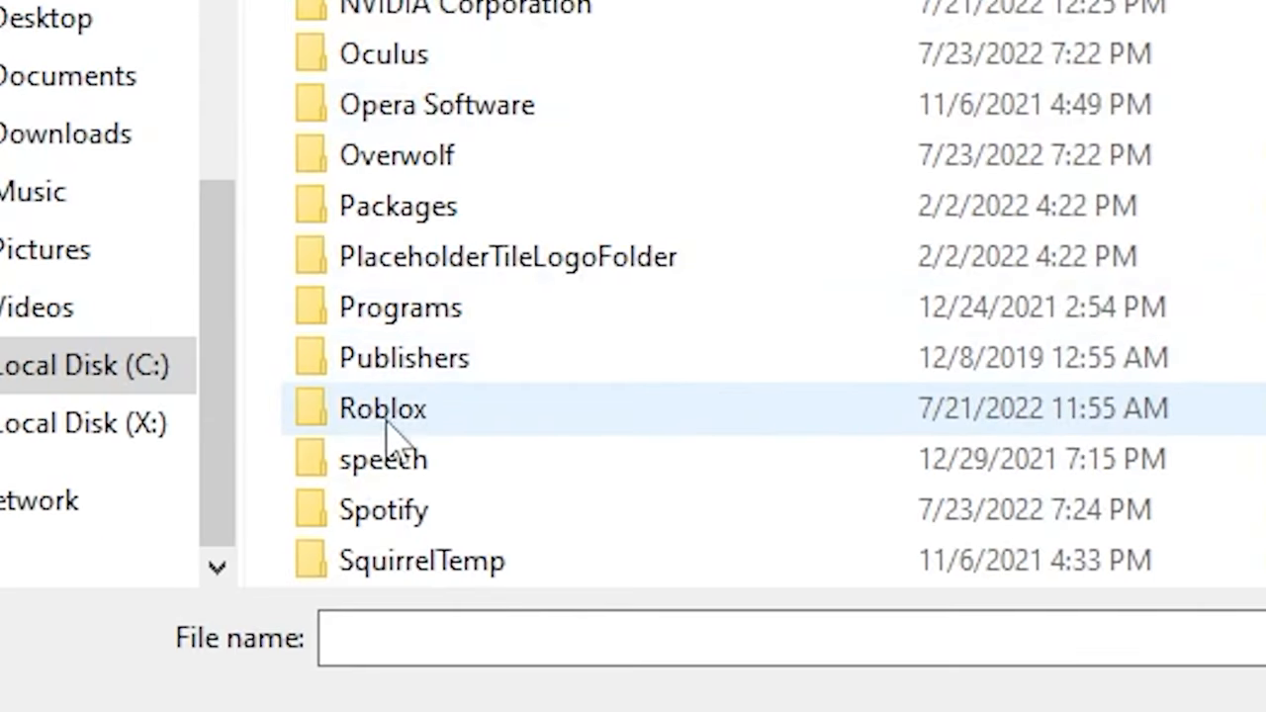
double_click(382, 408)
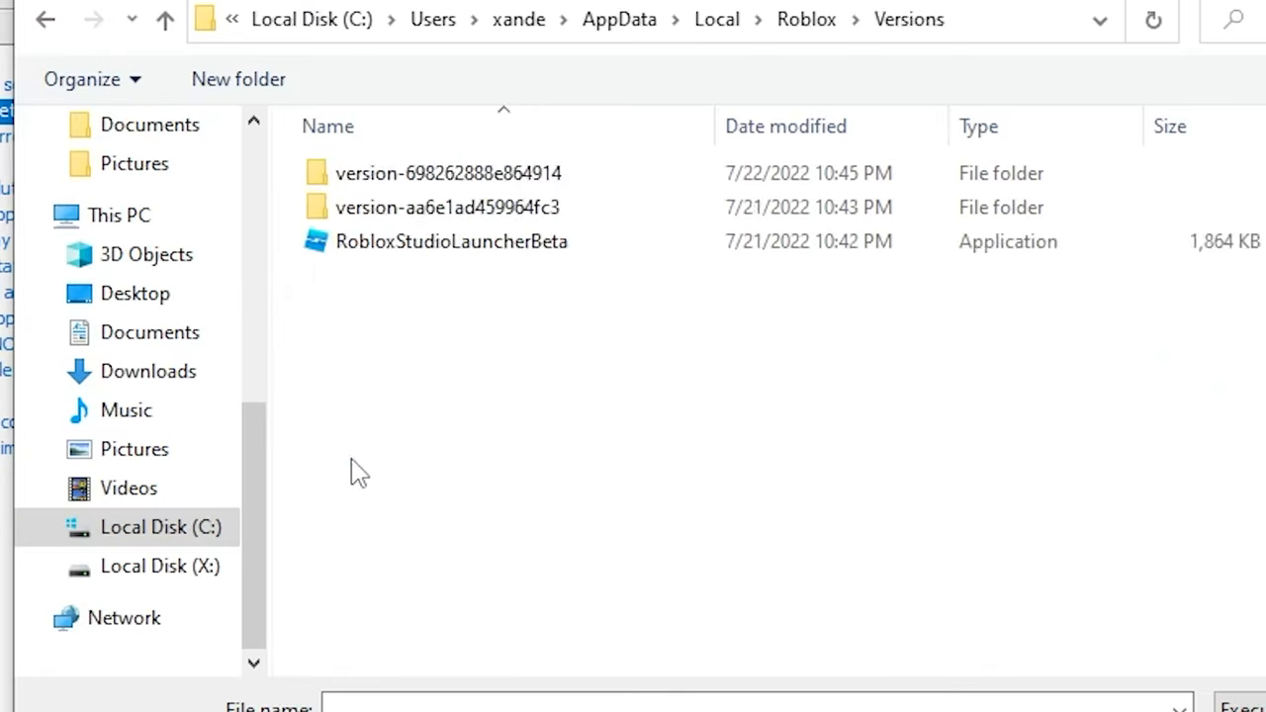
double_click(454, 206)
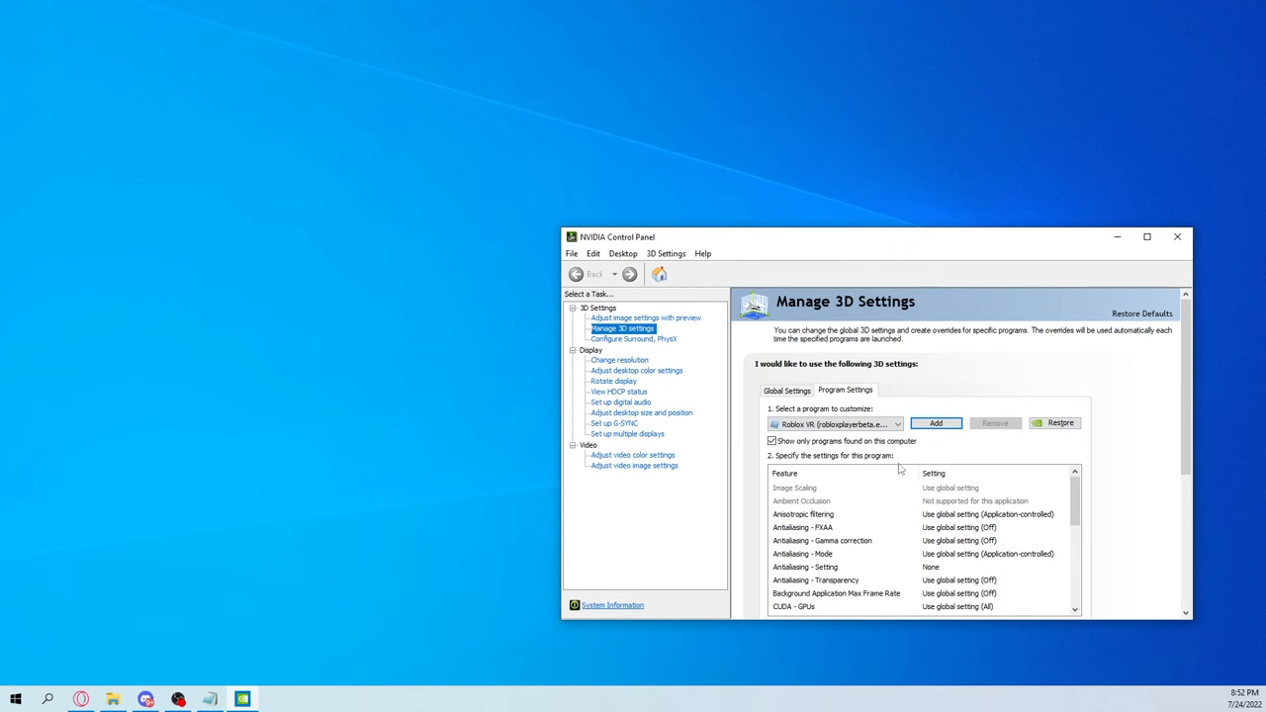
Centre the control panel window and scroll through the Roblox VR 3D settings list
drag(870, 237, 875, 167)
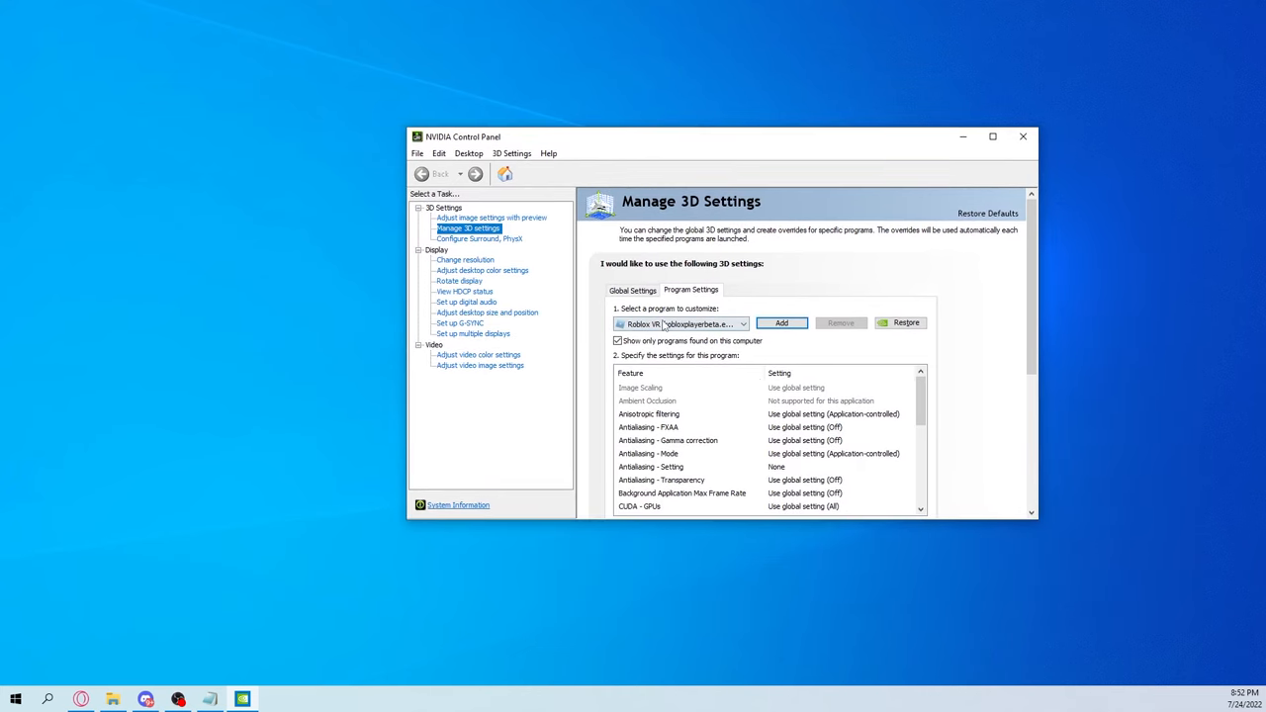
scroll(down, 3)
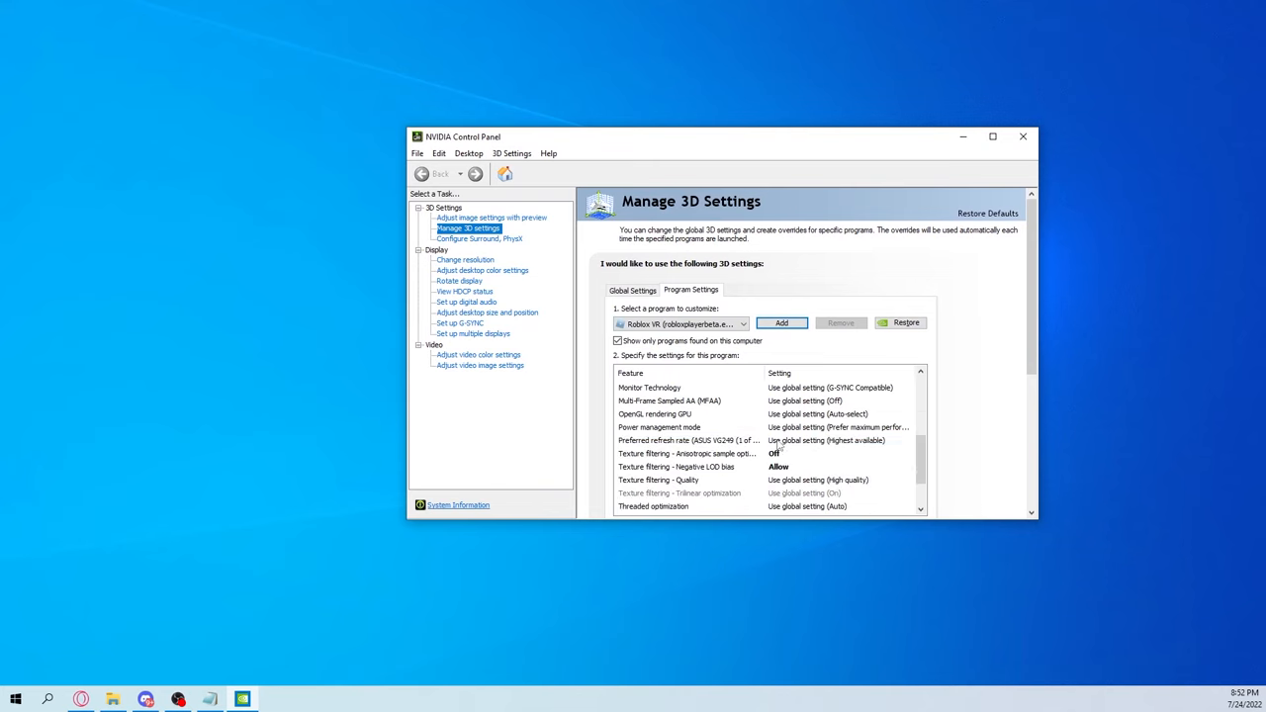
scroll(up, 3)
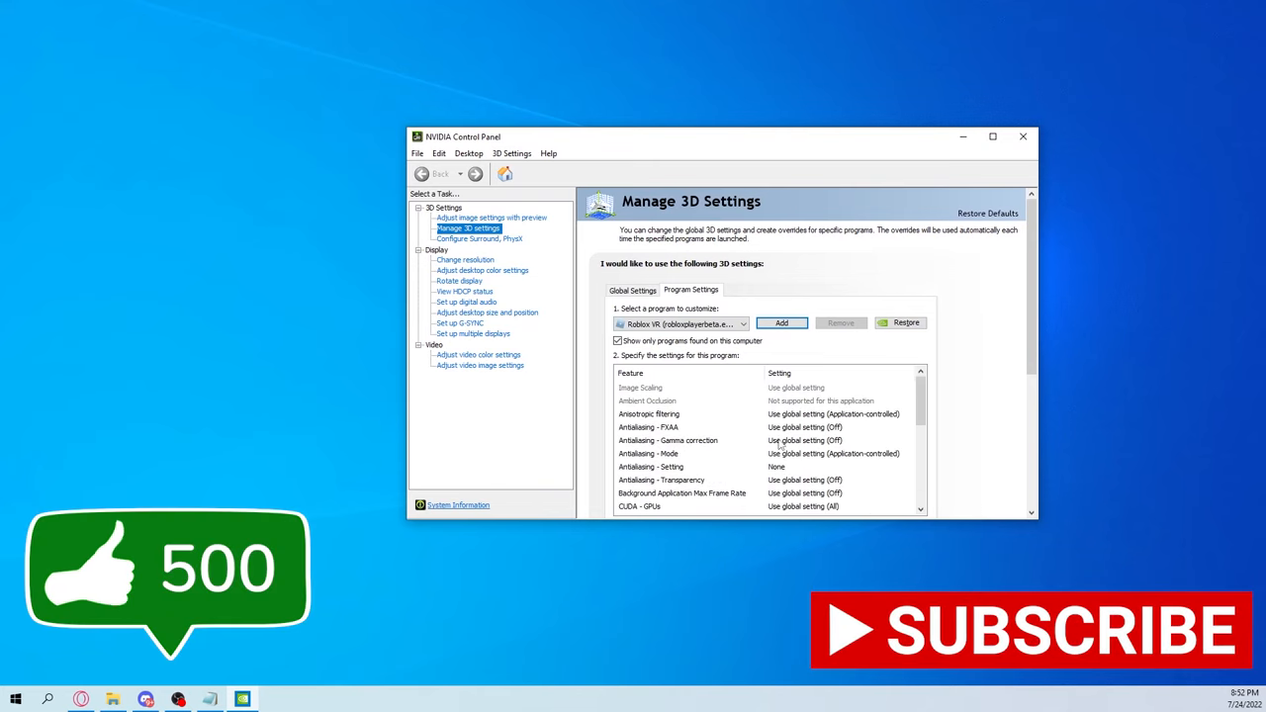